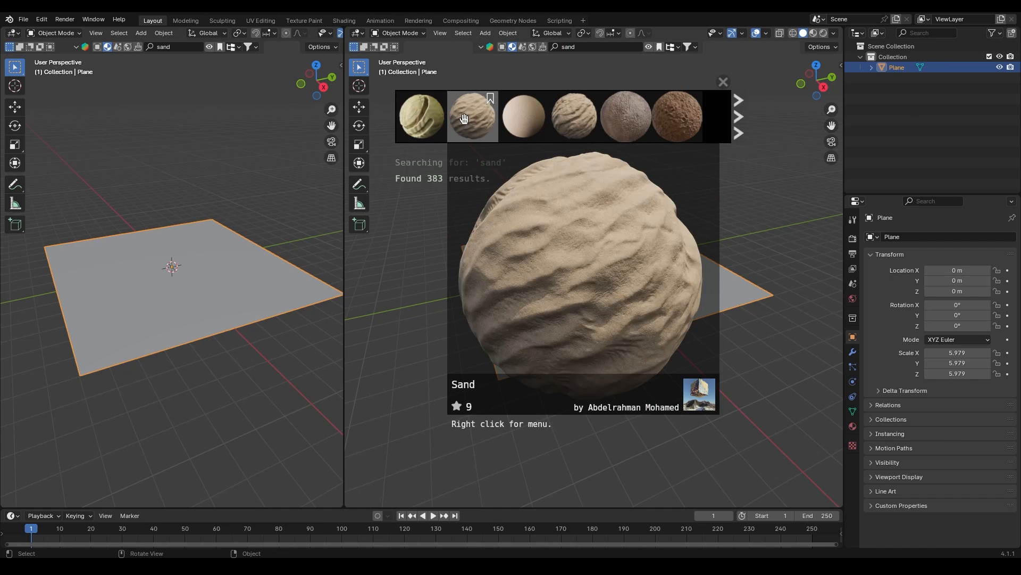
- Apply the Sand asset to the plane and set rendering to Cycles on GPU Compute
left_click(472, 116)
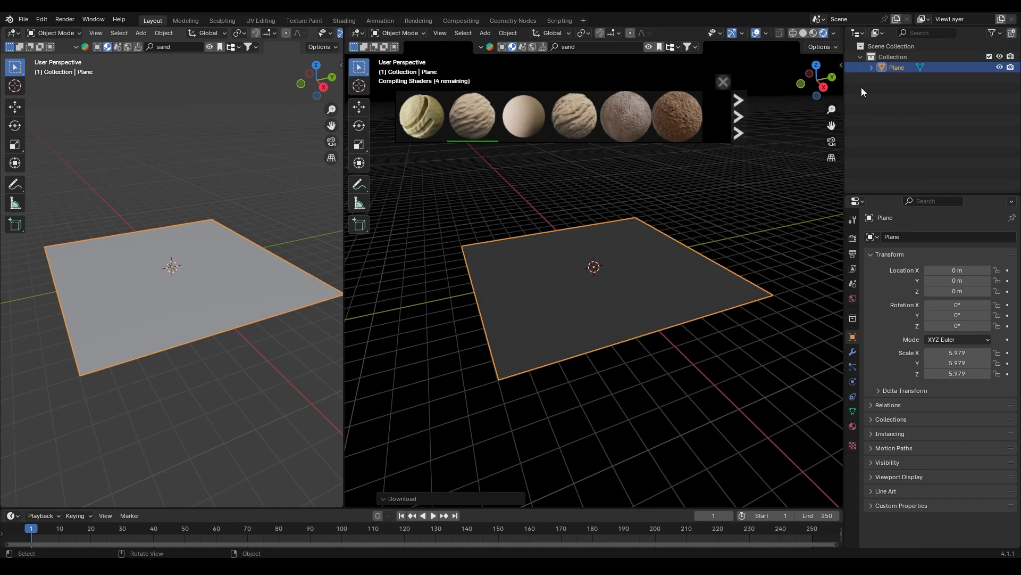
left_click(970, 237)
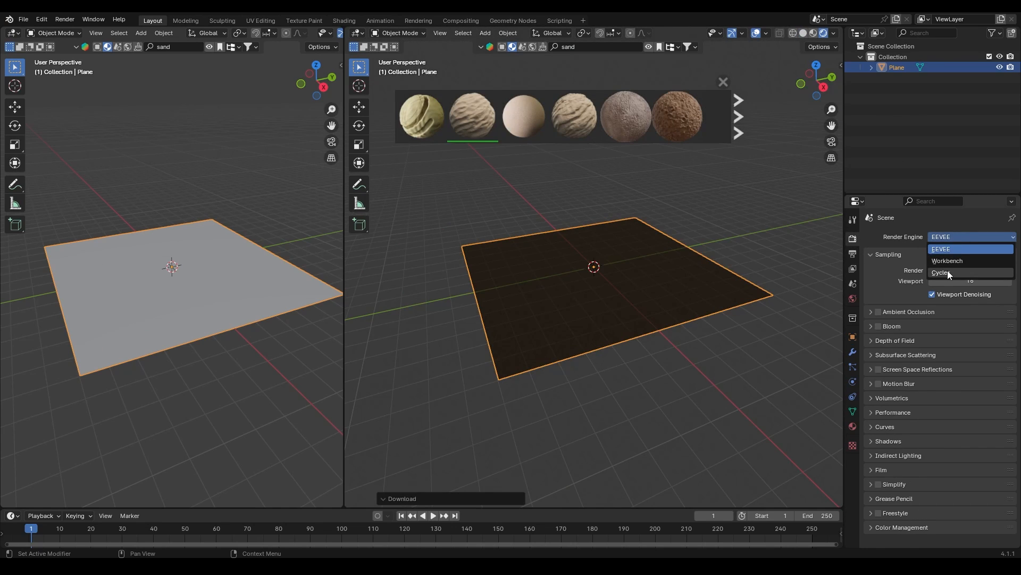
left_click(942, 272)
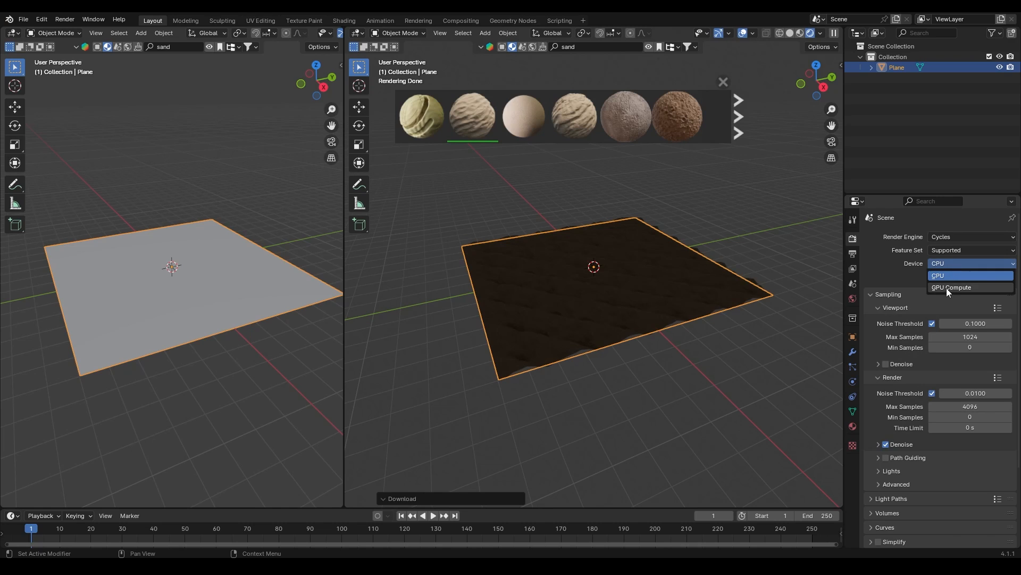
left_click(952, 287)
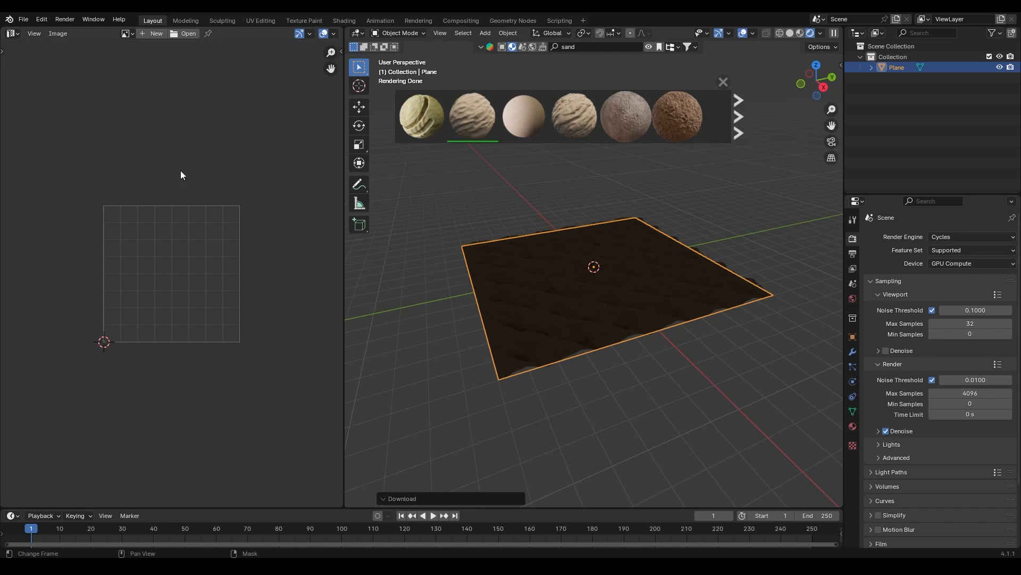
- Add a camera and position it low beside the plane, aimed across the sand surface
key("Tab")
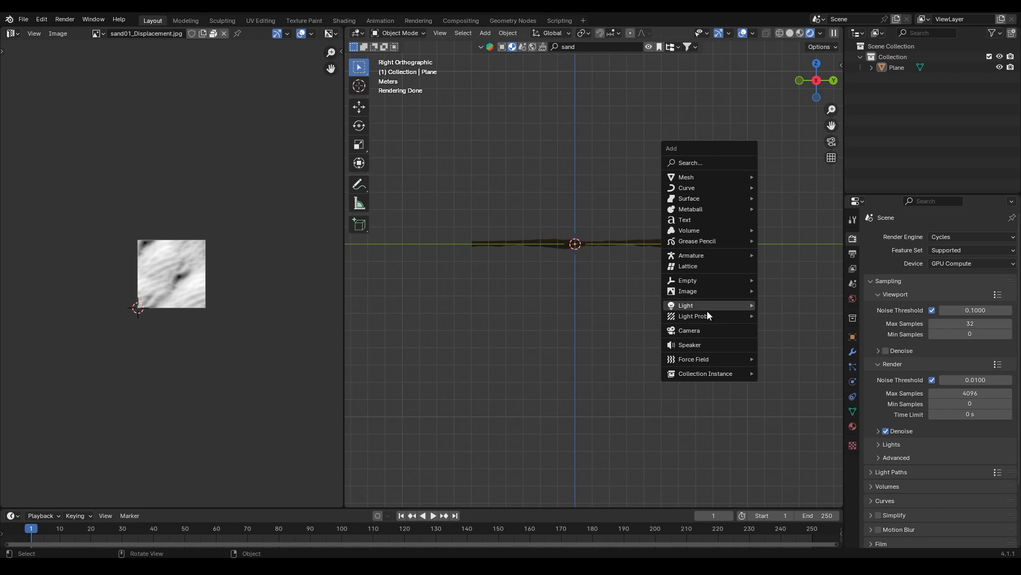
left_click(688, 330)
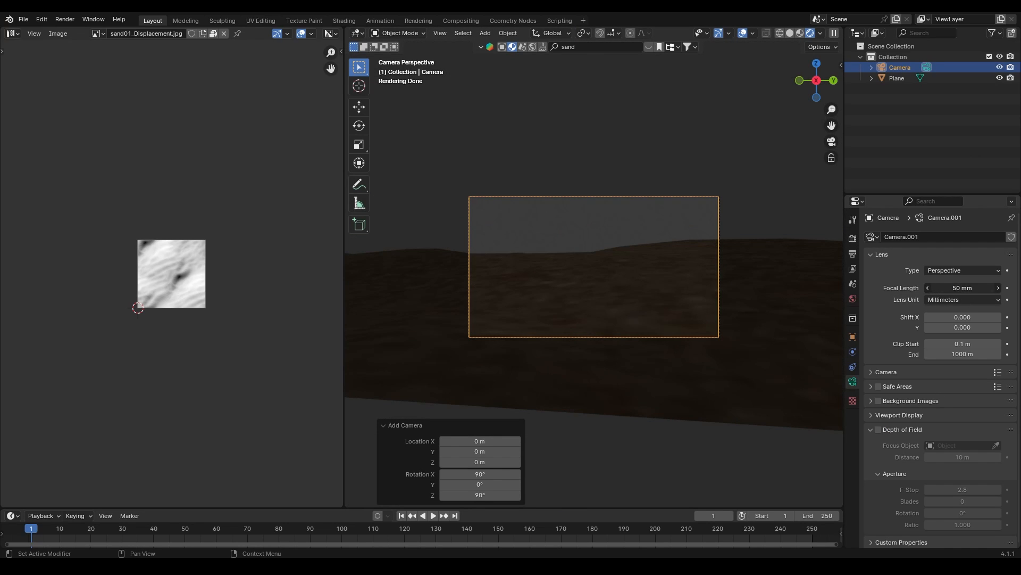
left_click(962, 287)
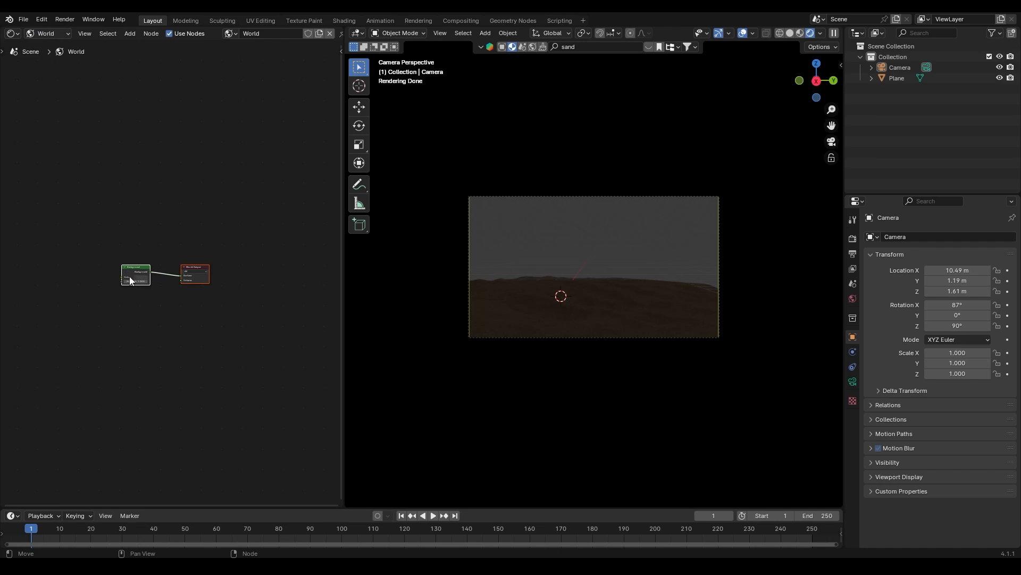
- Darken the world Background and add a 100000 W spot light about 6.3 m above the sand
left_click(140, 276)
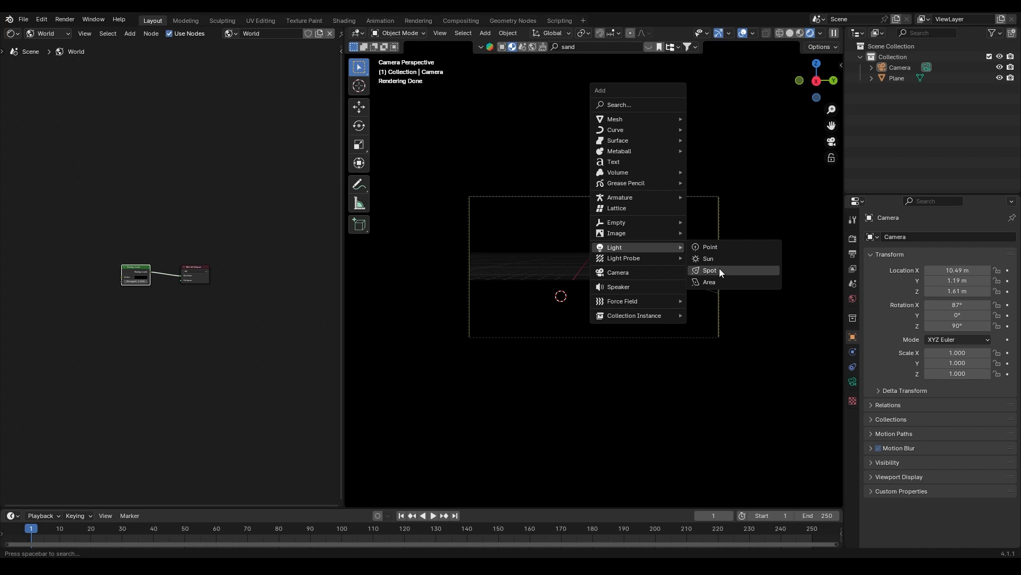
left_click(710, 269)
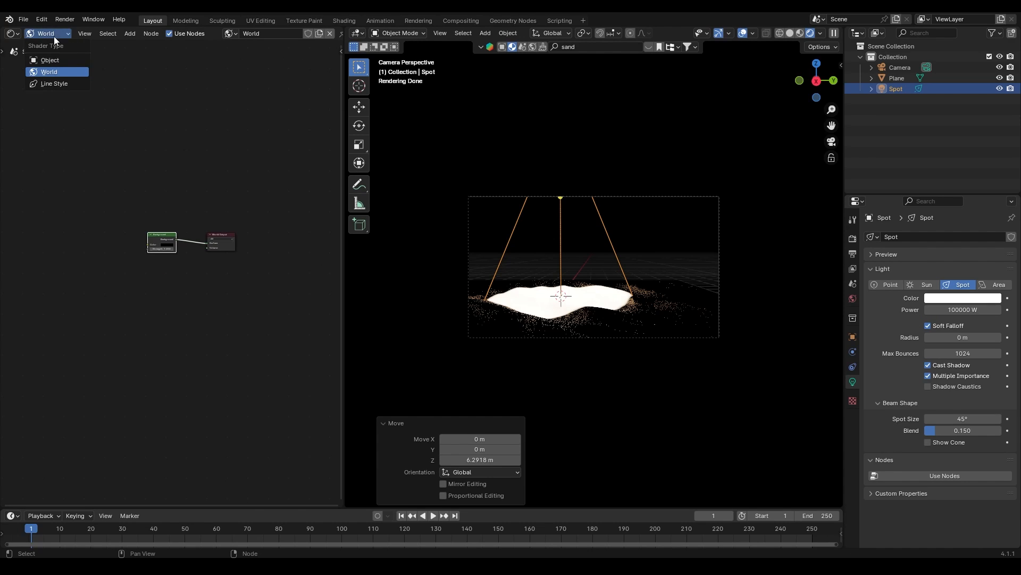
- Feed the caustic image through a Mapping node into the spot's Emission colour and adjust Spot Size
left_click(50, 60)
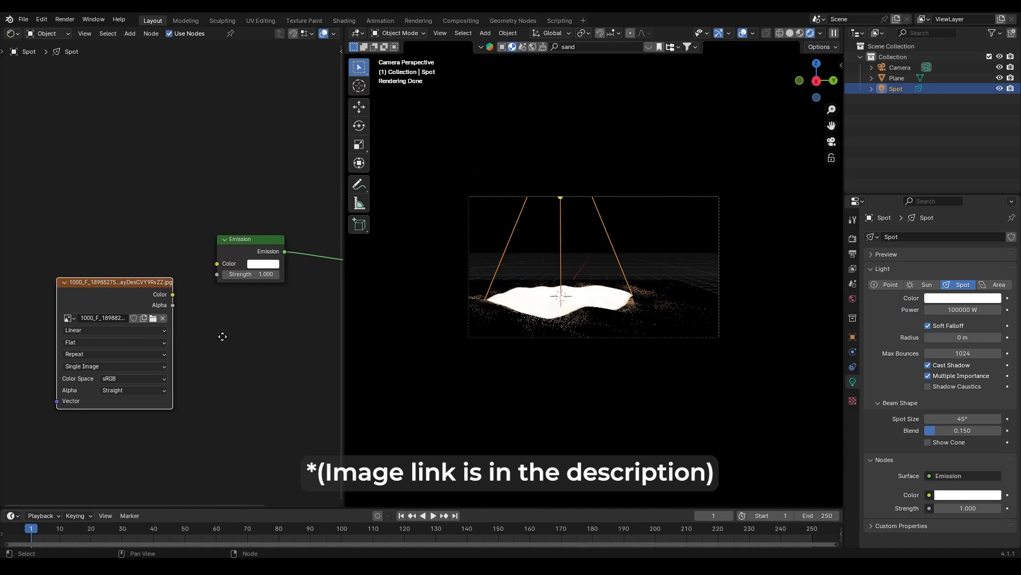
left_click_drag(173, 294, 111, 245)
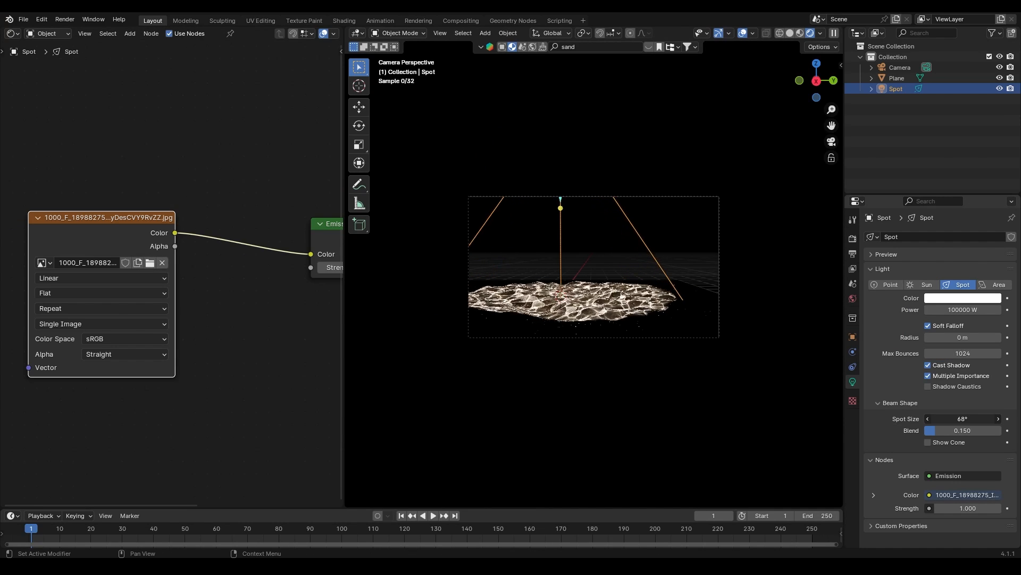
left_click_drag(958, 418, 971, 419)
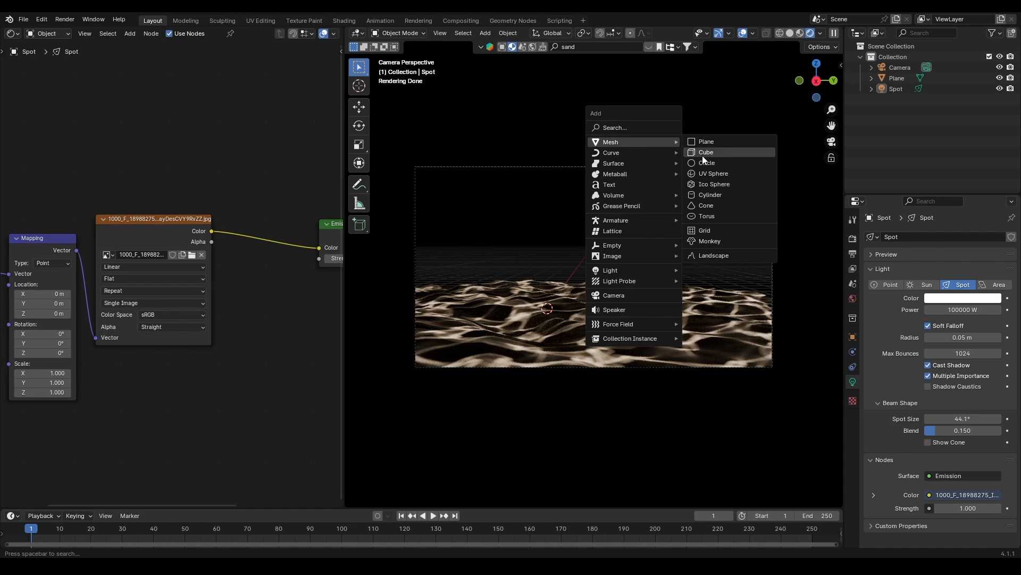
- Enclose the scene in a scaled cube with a Principled Volume material at Density 0.010
left_click(706, 152)
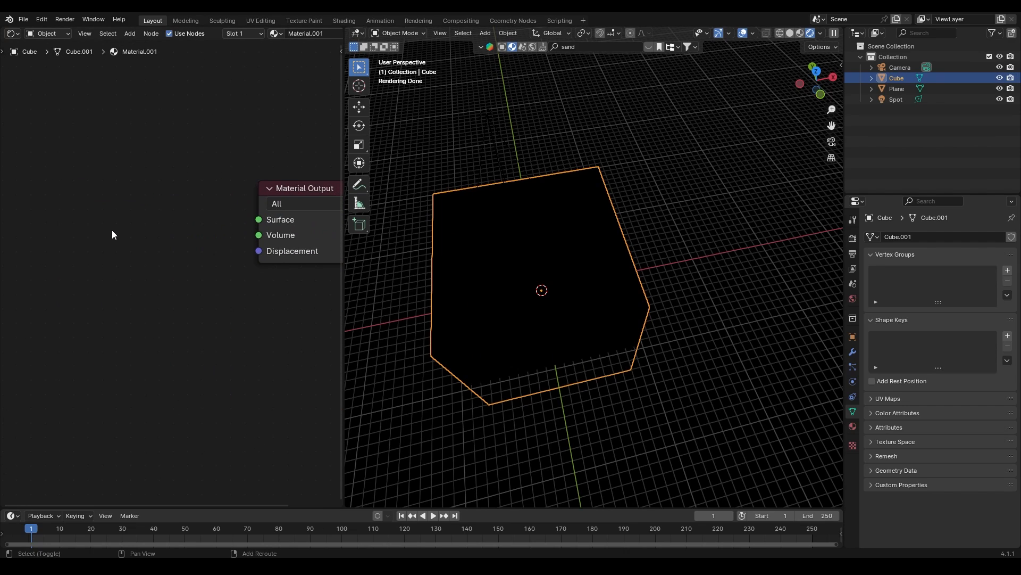
type("pri")
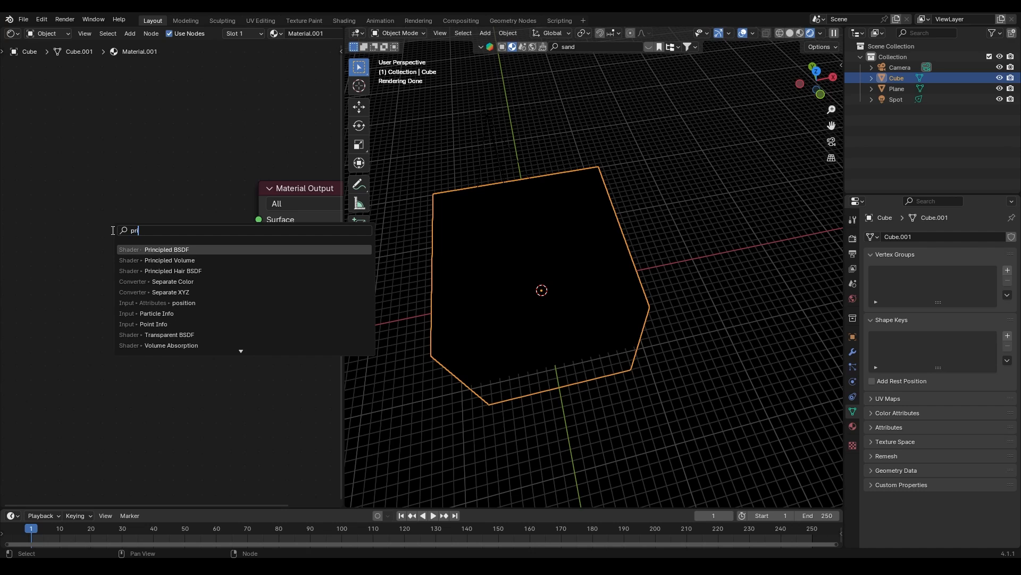
left_click(167, 260)
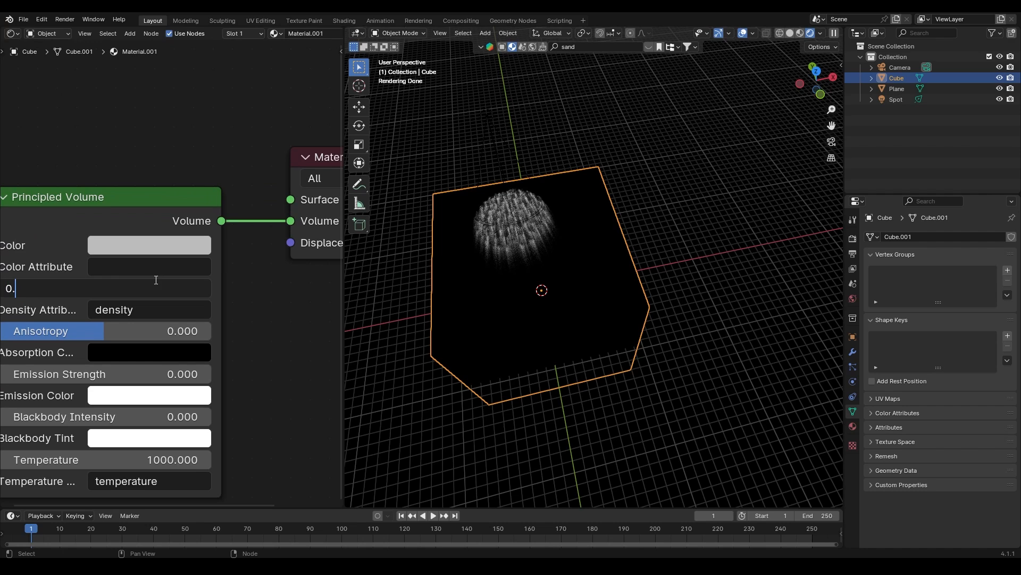
type("0.010")
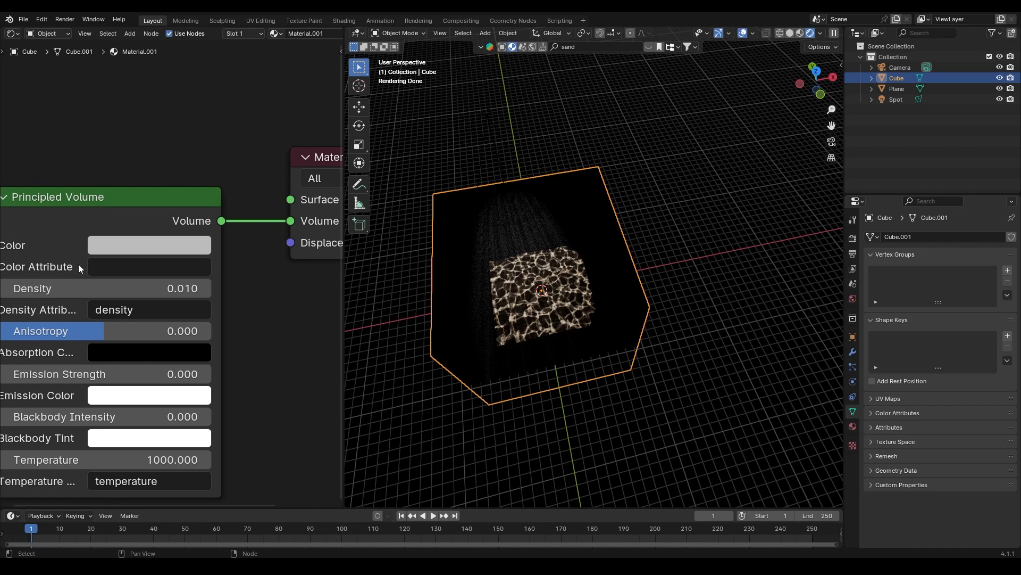